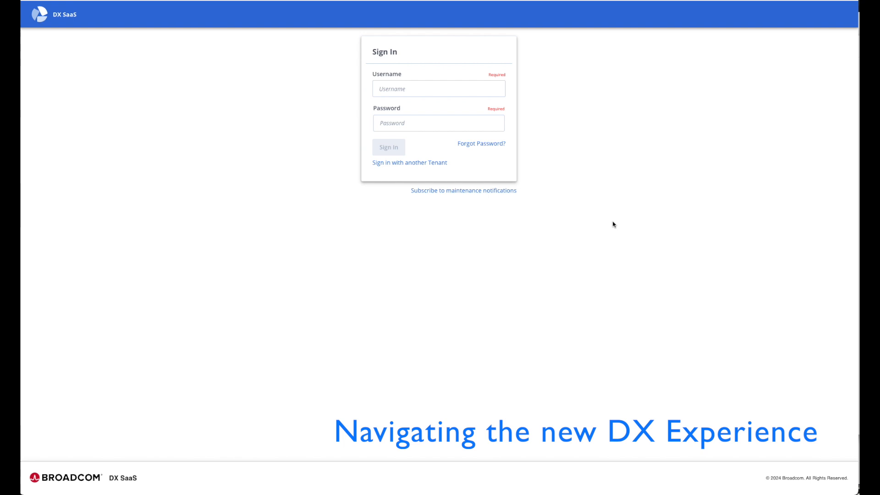
pyautogui.moveTo(404, 54)
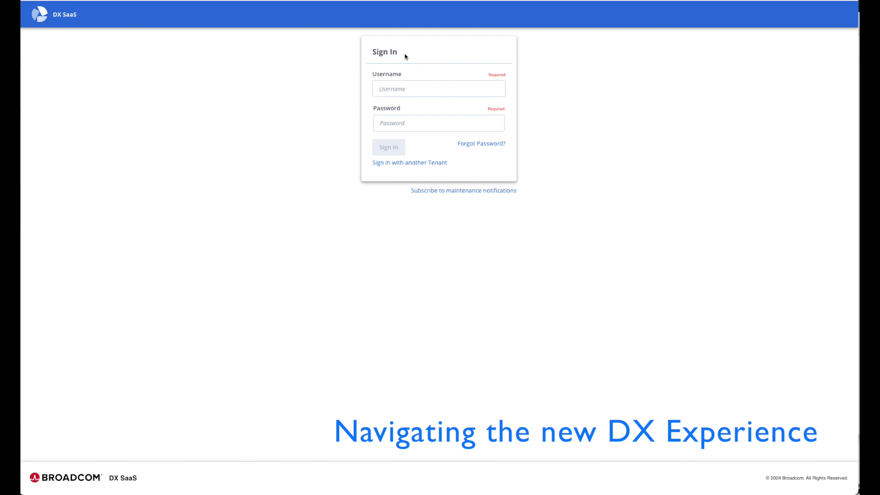
# Step: Enter 'test1' as the username on the Sign In form
pyautogui.click(438, 89)
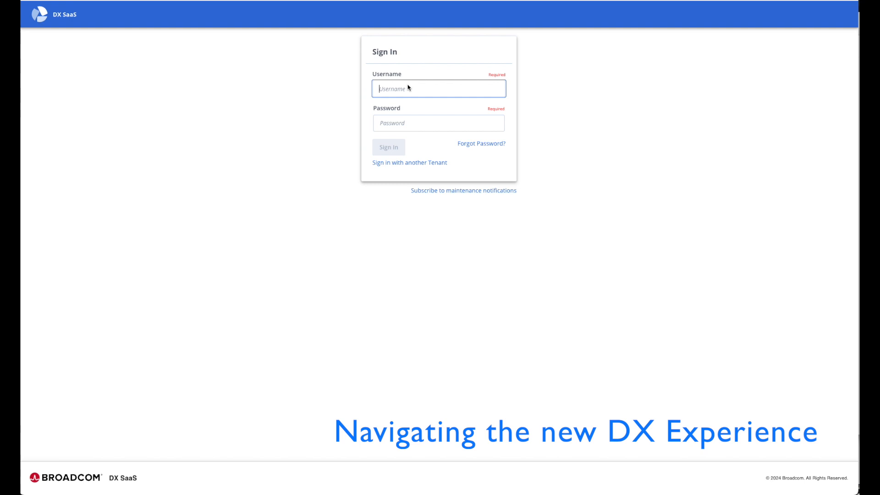
pyautogui.write('test1')
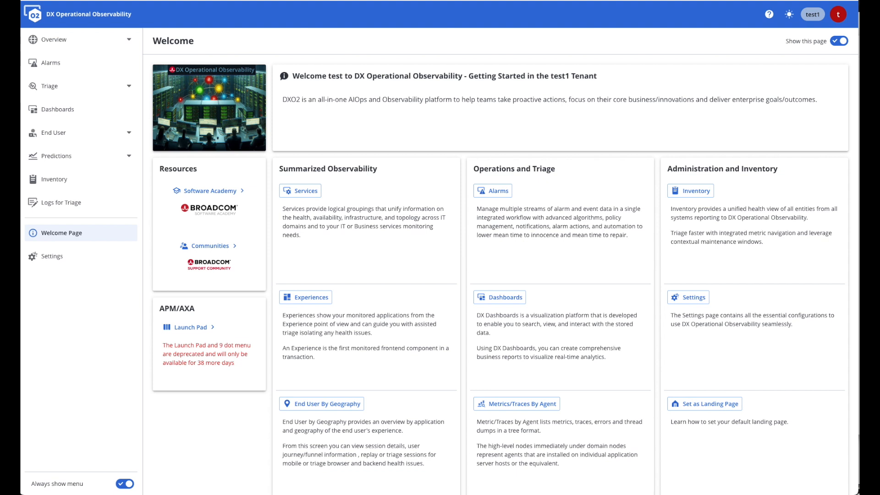
pyautogui.moveTo(129, 42)
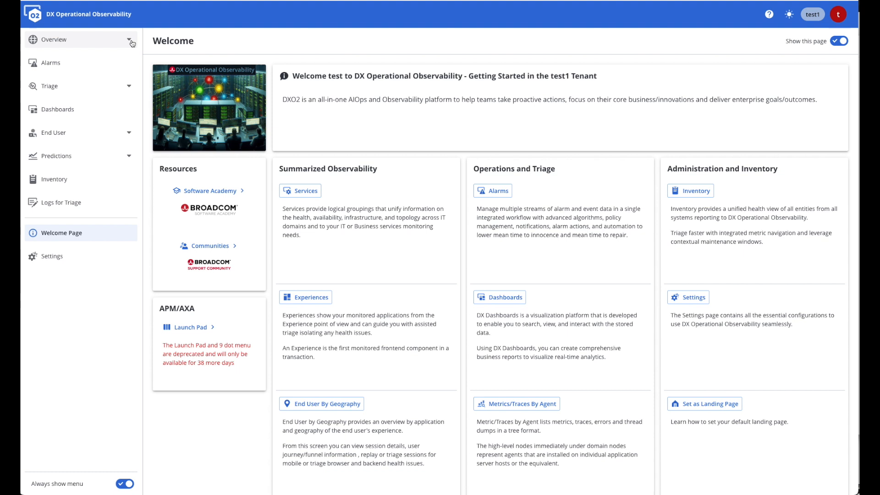
# Step: Expand Overview in the left navigation to list Services, Experiences, Agent Health and End User
pyautogui.click(54, 40)
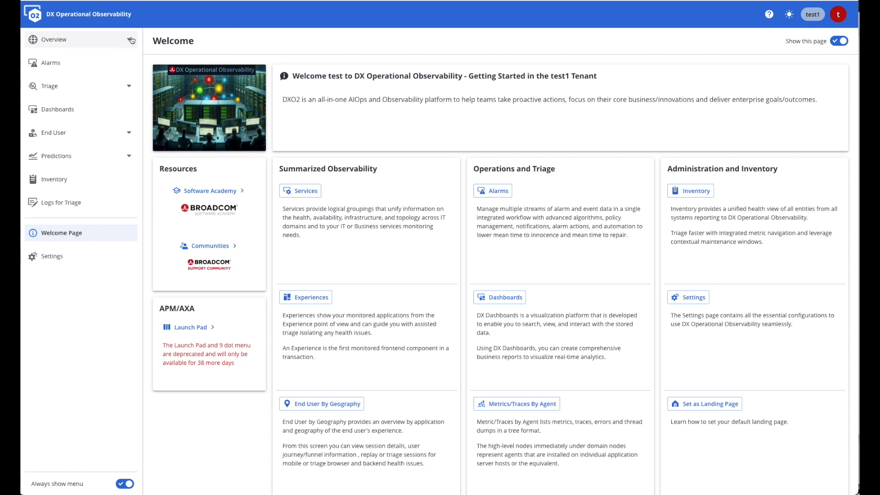
pyautogui.click(54, 39)
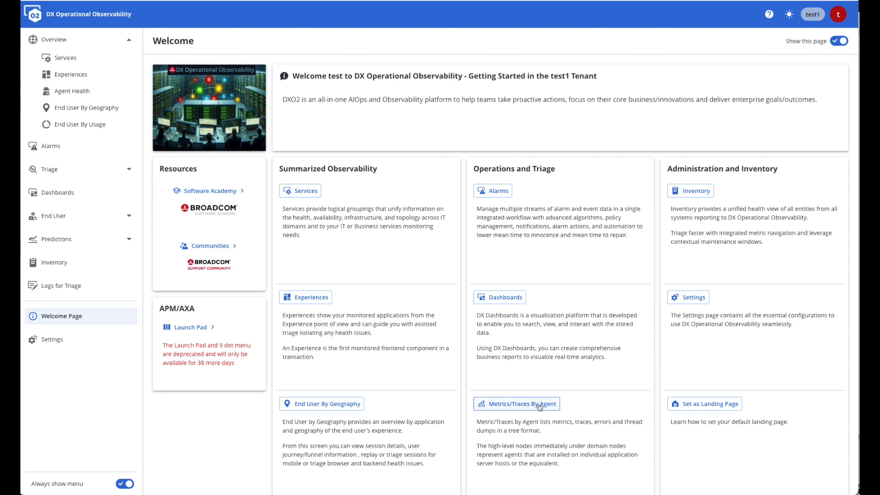
# Step: Locate Metrics/Traces By Agent under Triage and dismiss its location tip
pyautogui.click(515, 403)
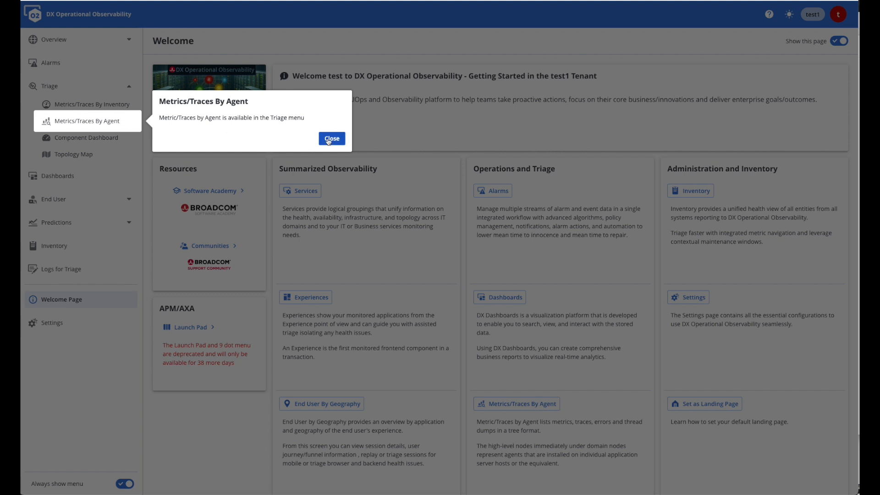
pyautogui.click(332, 138)
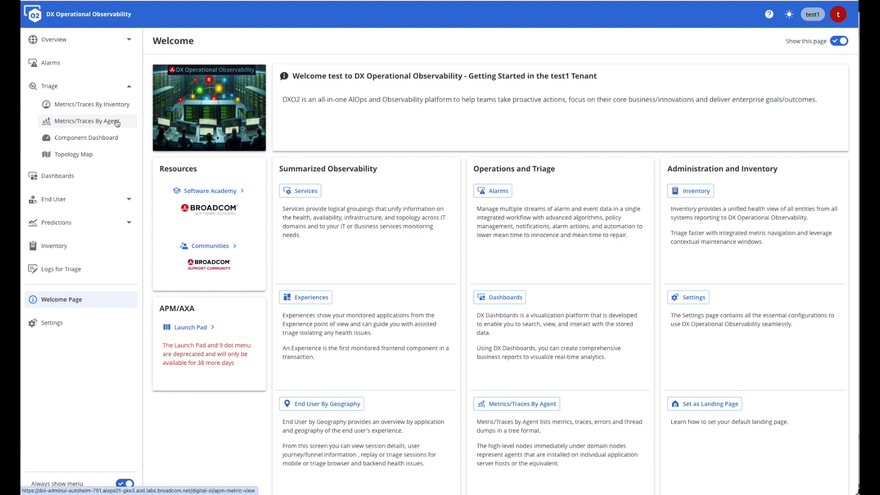
pyautogui.moveTo(425, 138)
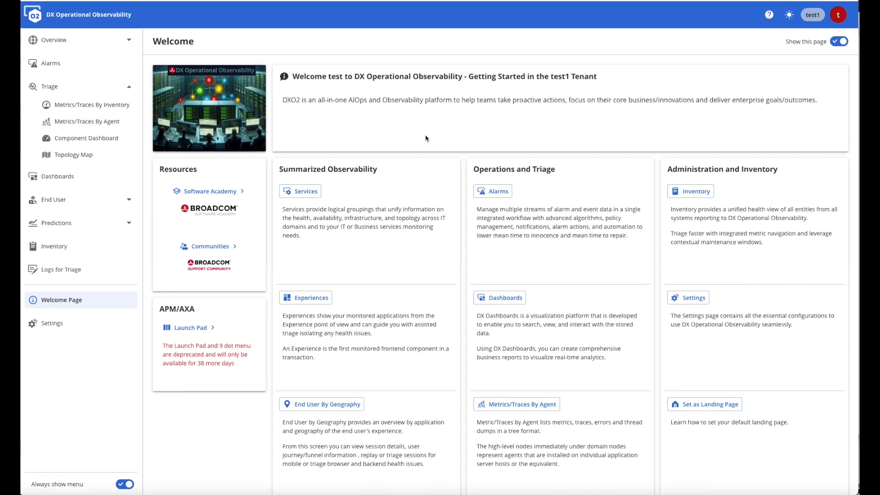
pyautogui.moveTo(396, 154)
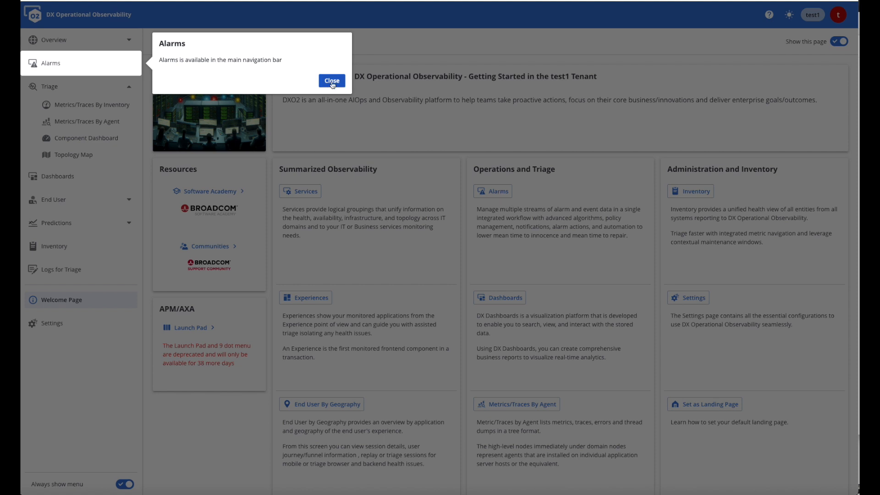
# Step: Open Alarms, view an alarm's Metric Group View chart by agent, then return to Welcome
pyautogui.click(330, 81)
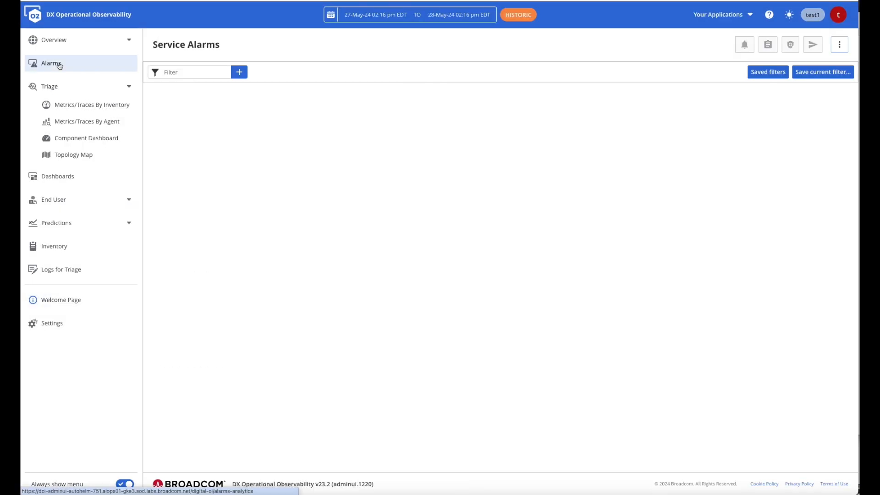
pyautogui.click(51, 63)
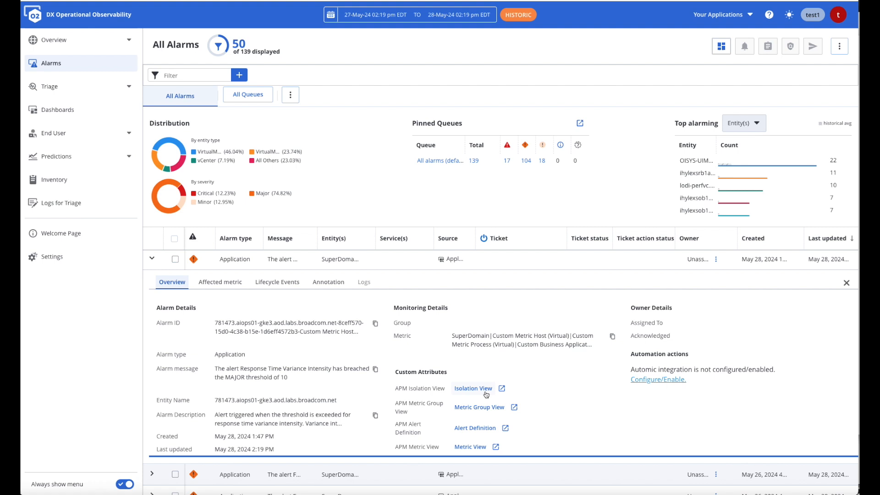
pyautogui.moveTo(485, 394)
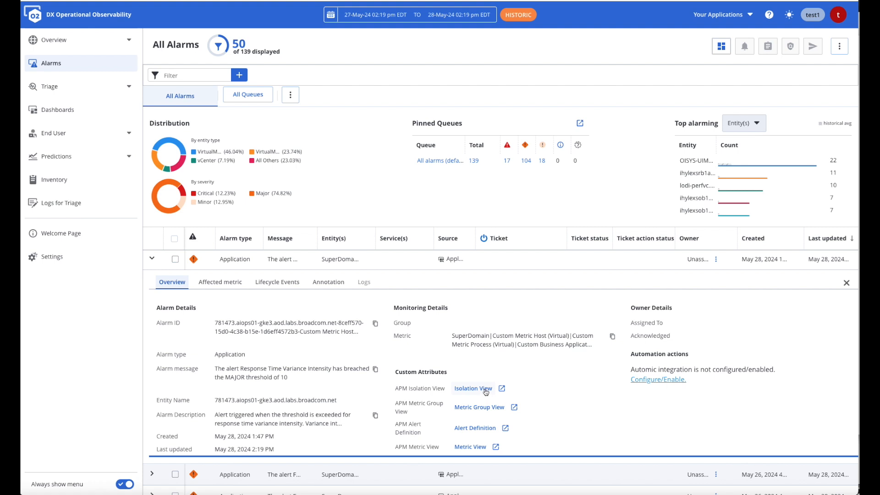
pyautogui.moveTo(504, 392)
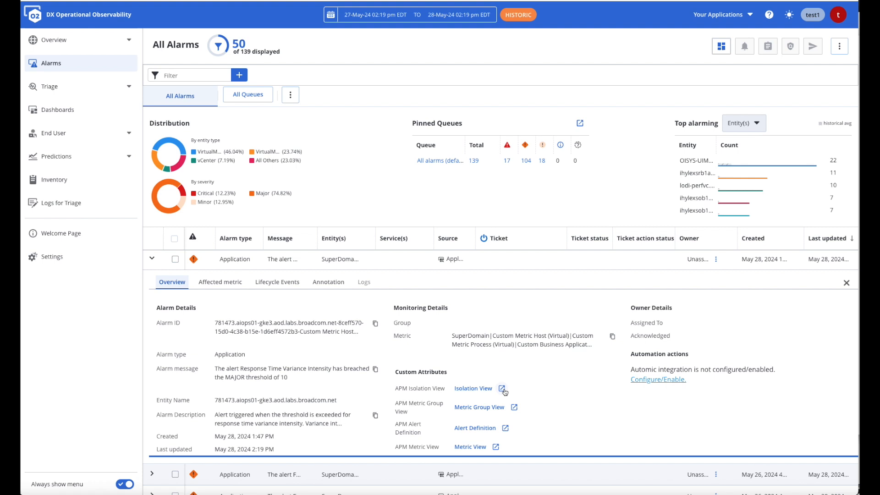
pyautogui.moveTo(501, 402)
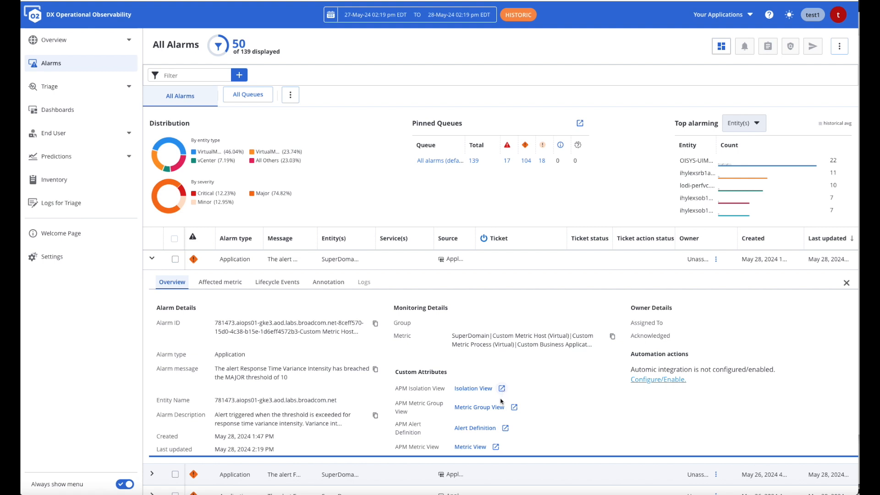
pyautogui.click(478, 406)
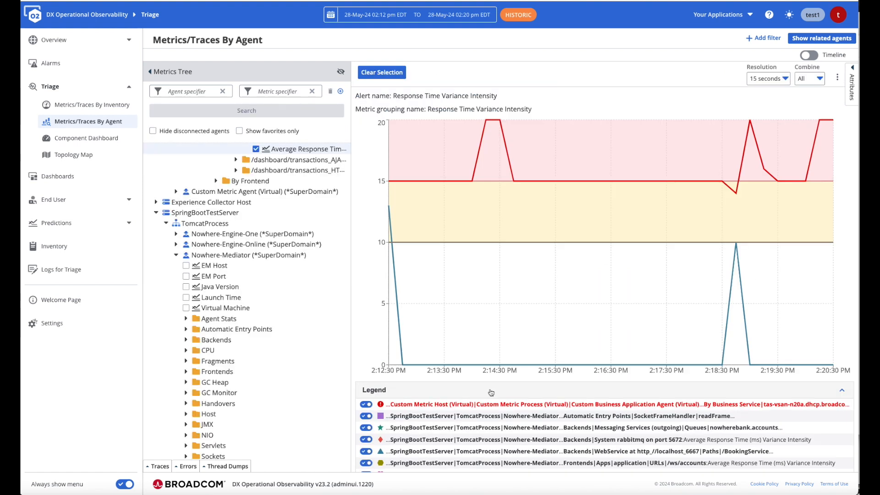
pyautogui.click(61, 299)
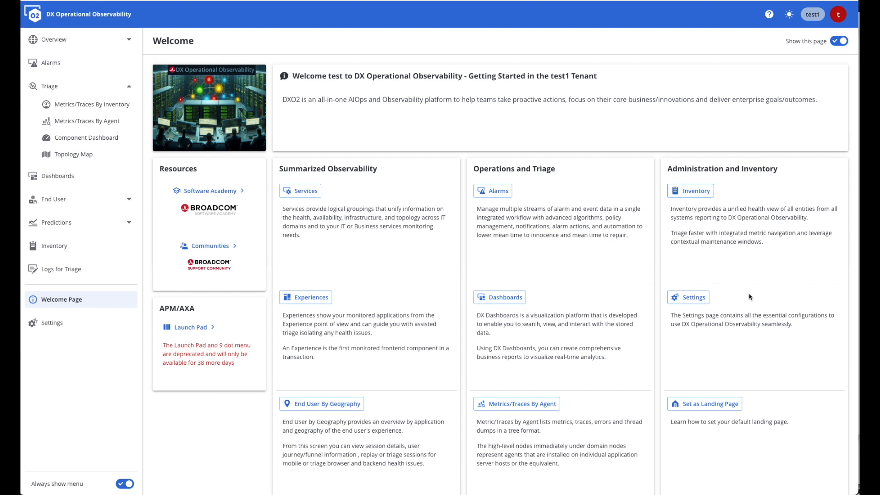
pyautogui.moveTo(776, 381)
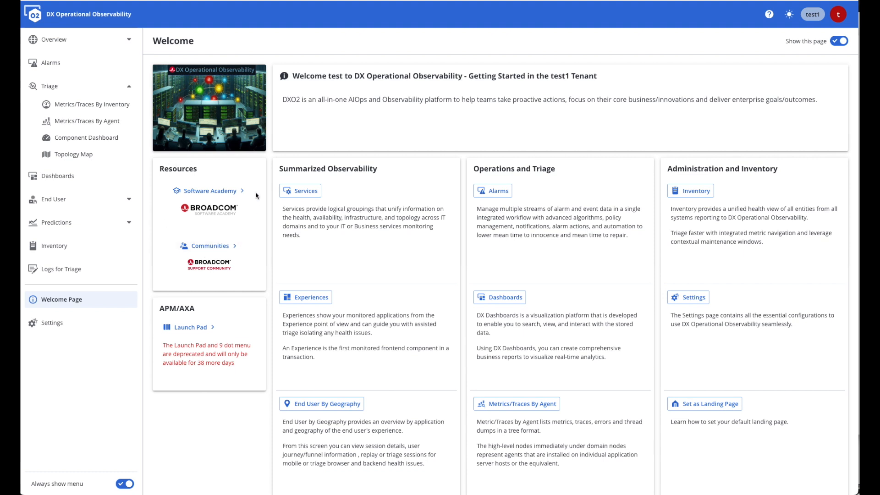
pyautogui.moveTo(769, 15)
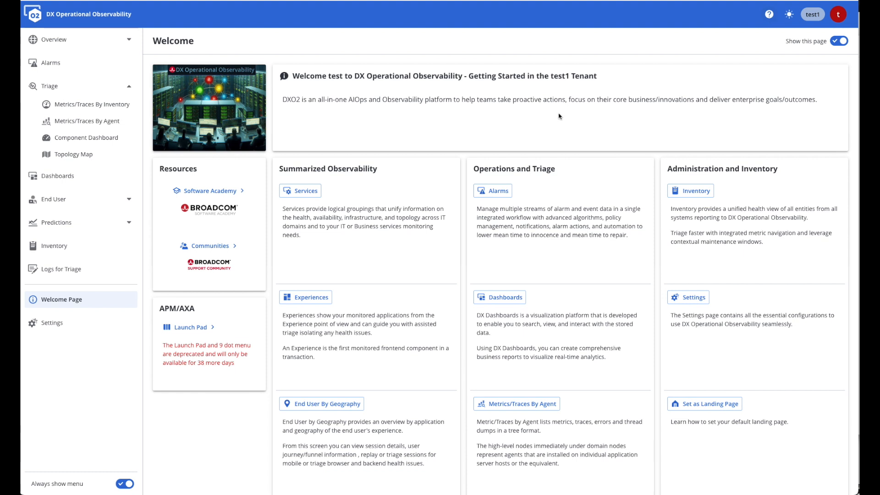
pyautogui.moveTo(227, 330)
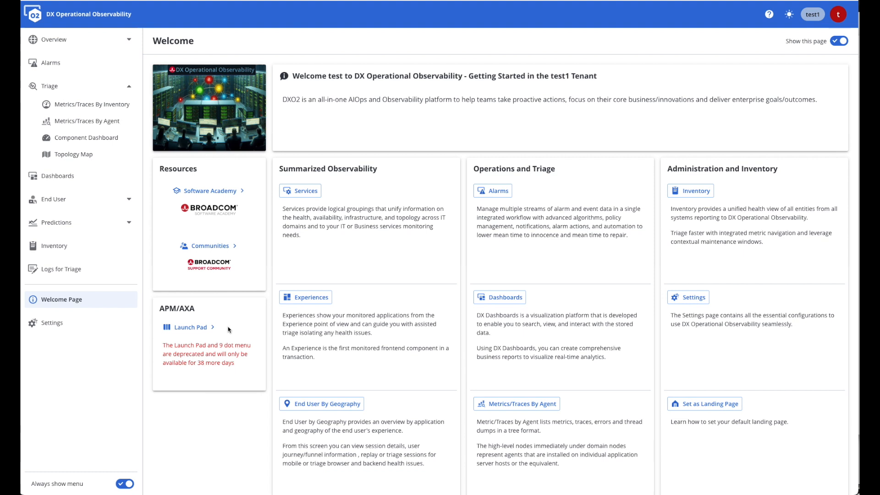
pyautogui.moveTo(190, 327)
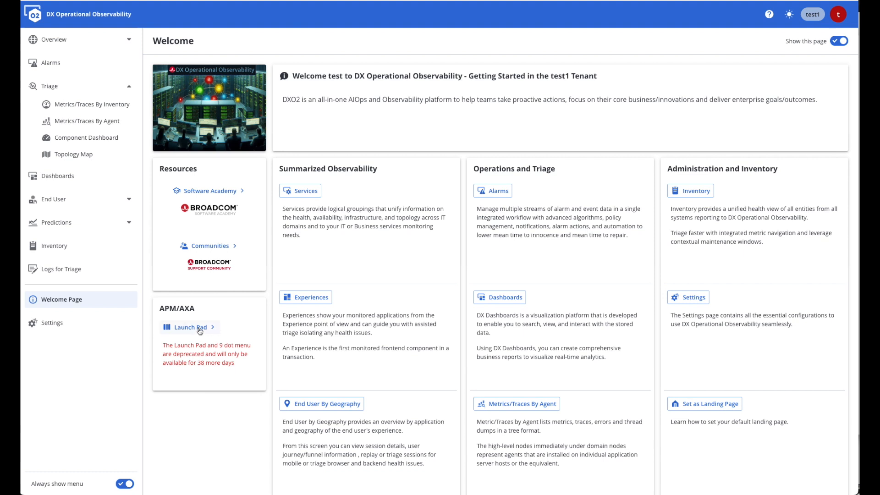